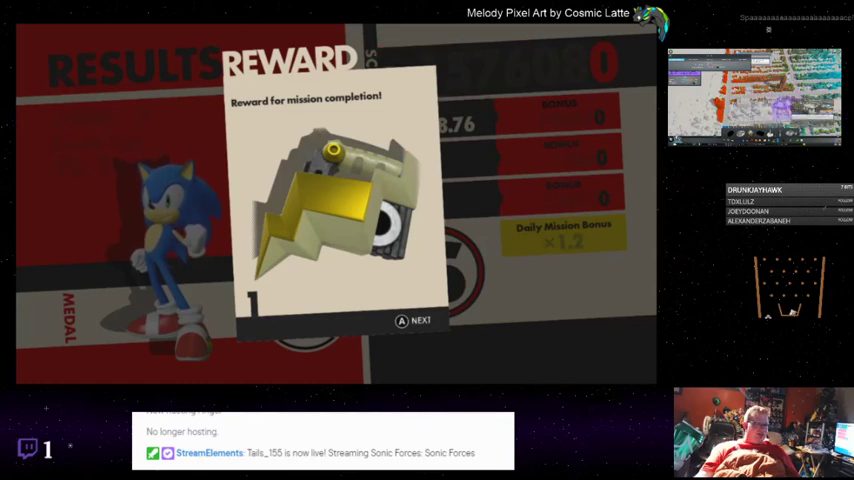
- Accept both batches of avatar-part mission rewards and dismiss the Mission Completed notice
{"action": "left_click", "coordinate": [412, 320]}
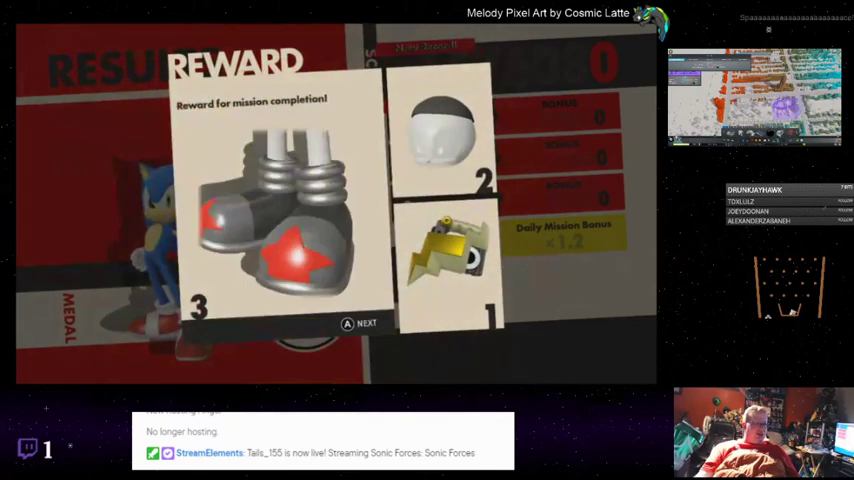
{"action": "left_click", "coordinate": [360, 324]}
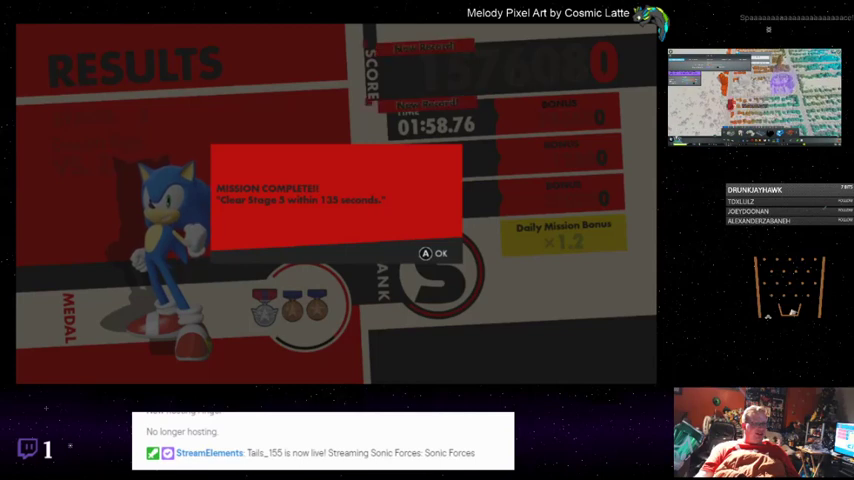
{"action": "left_click", "coordinate": [436, 252]}
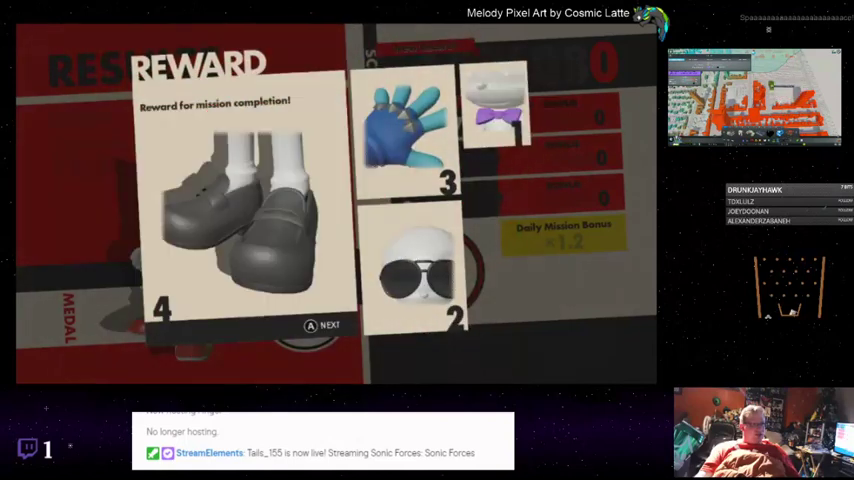
{"action": "left_click", "coordinate": [322, 324]}
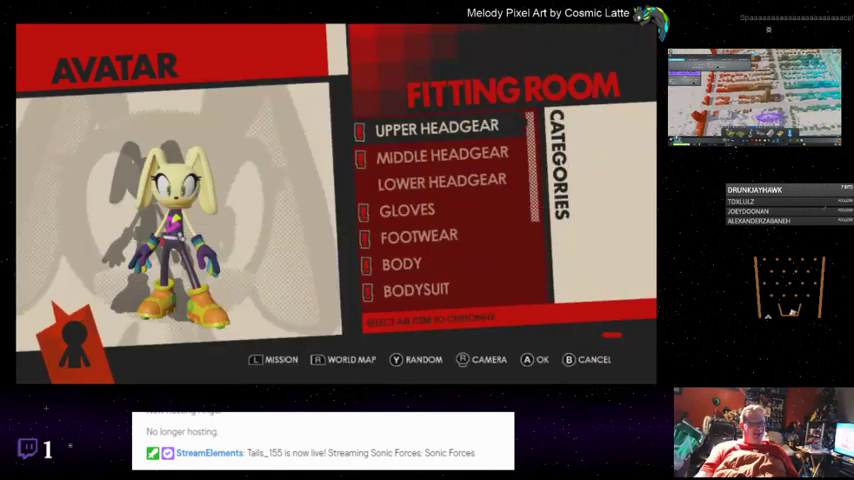
- Choose the Body gear category in the fitting room to browse its options
{"action": "left_click", "coordinate": [436, 128]}
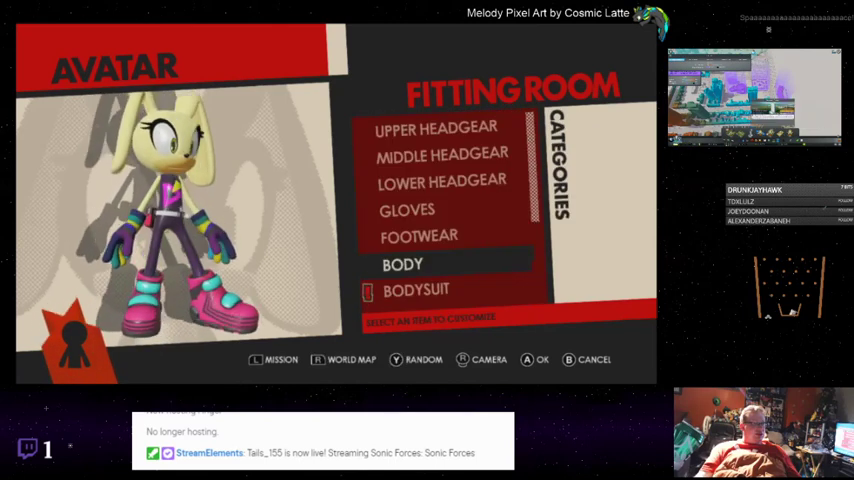
{"action": "left_click", "coordinate": [416, 290]}
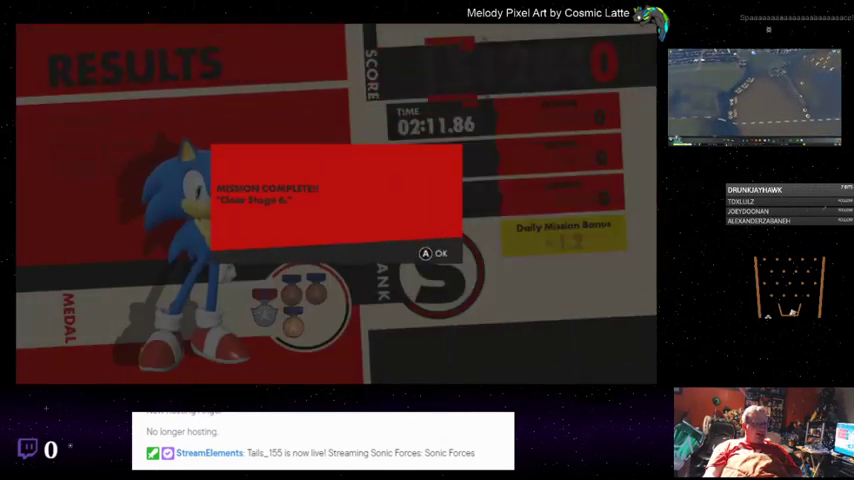
- Acknowledge the Mission Completed pop-up on the 02:11.86 results screen
{"action": "left_click", "coordinate": [436, 252]}
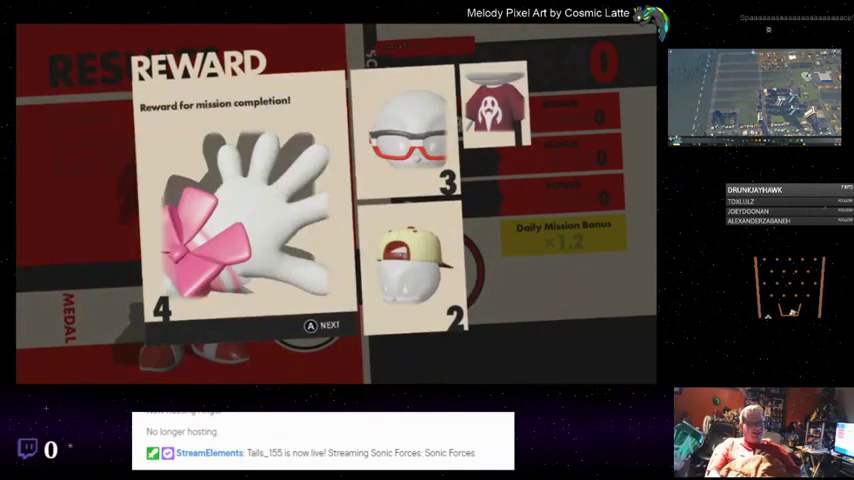
- Continue past the reward screen with the bow-tied gloves, red glasses, mask and cap
{"action": "left_click", "coordinate": [324, 324]}
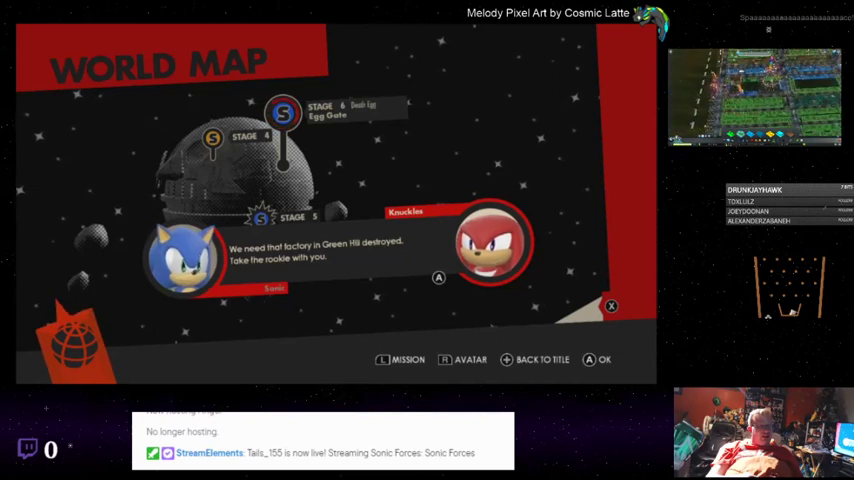
- Advance past Knuckles' briefing about the Green Hill factory on the world map
{"action": "key", "text": "enter"}
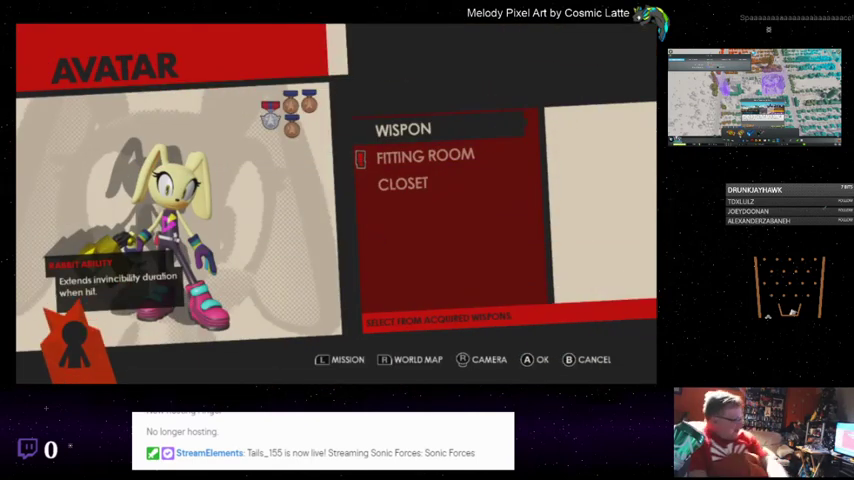
- Enter the Fitting Room from the avatar menu to see the clothing categories
{"action": "left_click", "coordinate": [424, 156]}
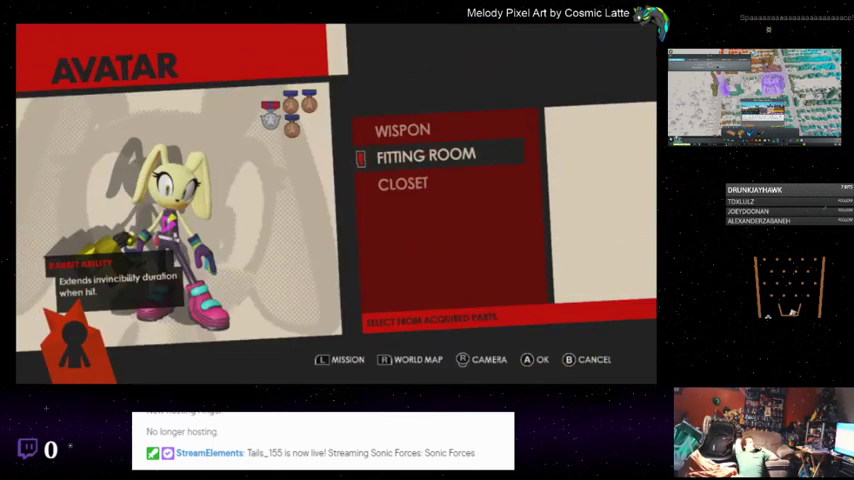
{"action": "left_click", "coordinate": [424, 156]}
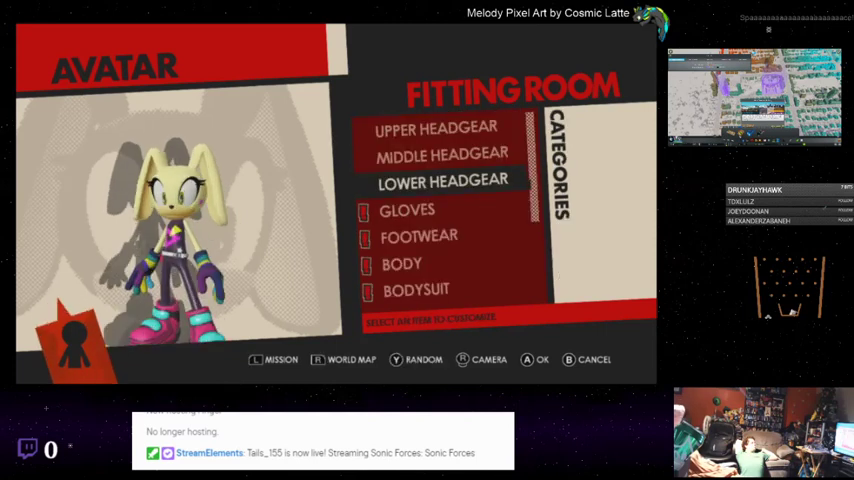
- Move down the categories to Footwear and bring up the shoe catalog
{"action": "left_click", "coordinate": [408, 210]}
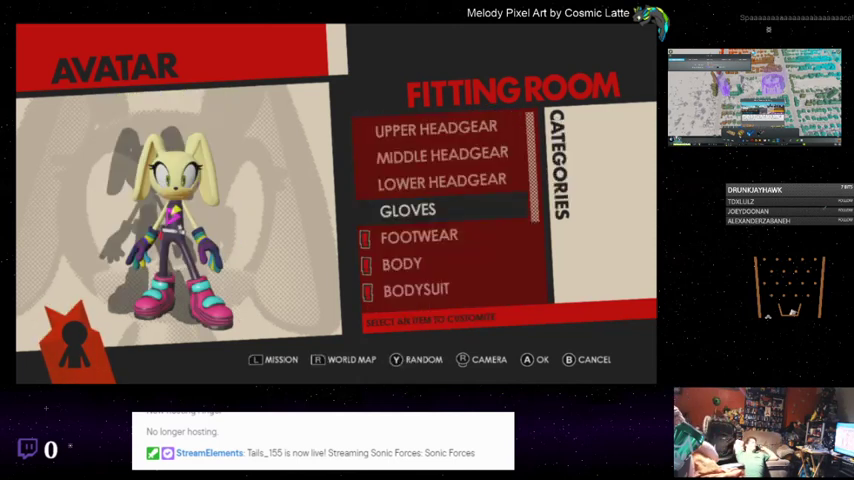
{"action": "left_click", "coordinate": [420, 236]}
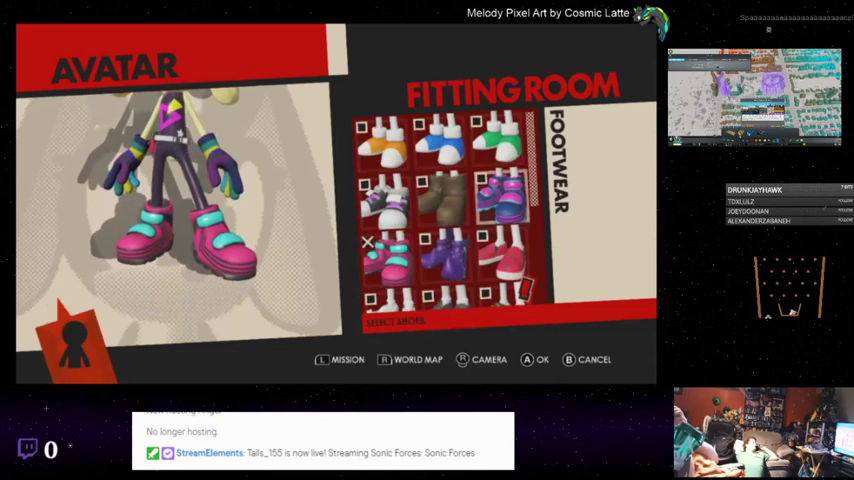